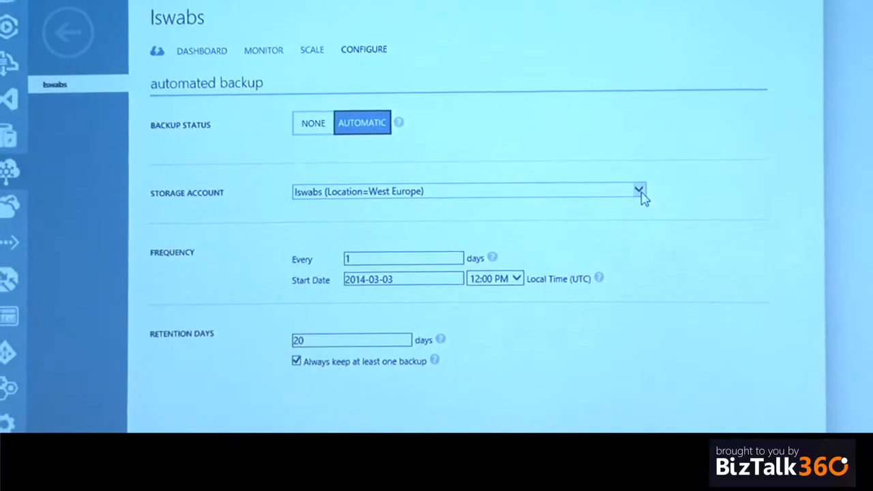
# Keep backups in the lswabs West Europe storage account and filter operation logs to service lswabs.
pyautogui.click(637, 191)
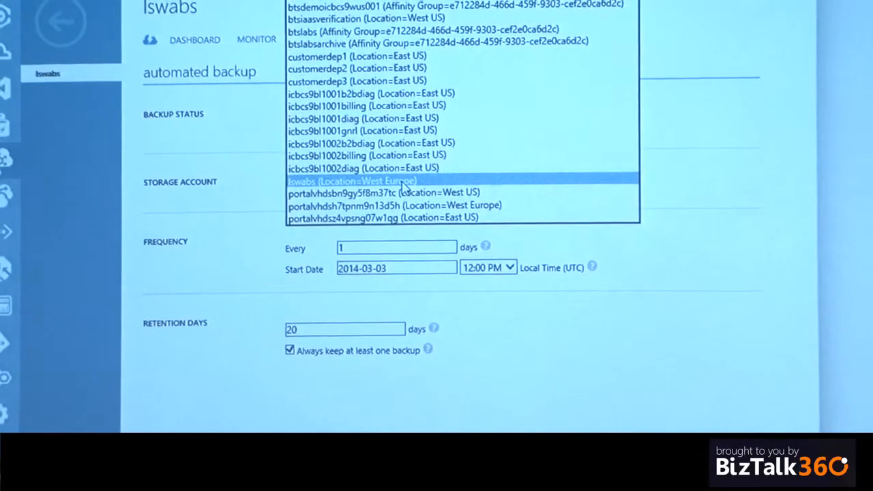
pyautogui.click(352, 180)
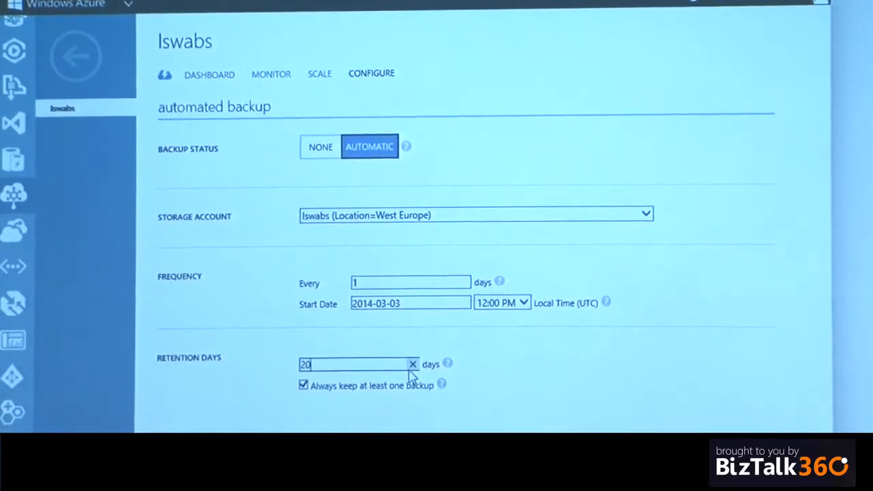
pyautogui.moveTo(678, 384)
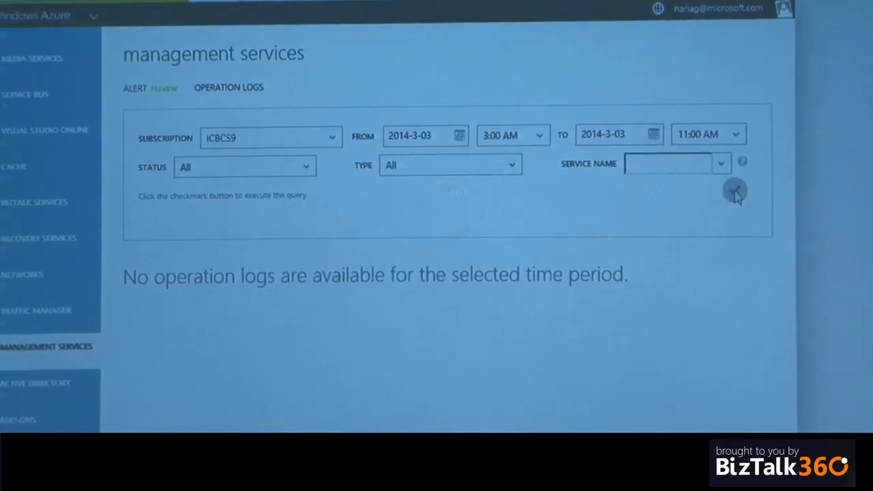
pyautogui.click(720, 163)
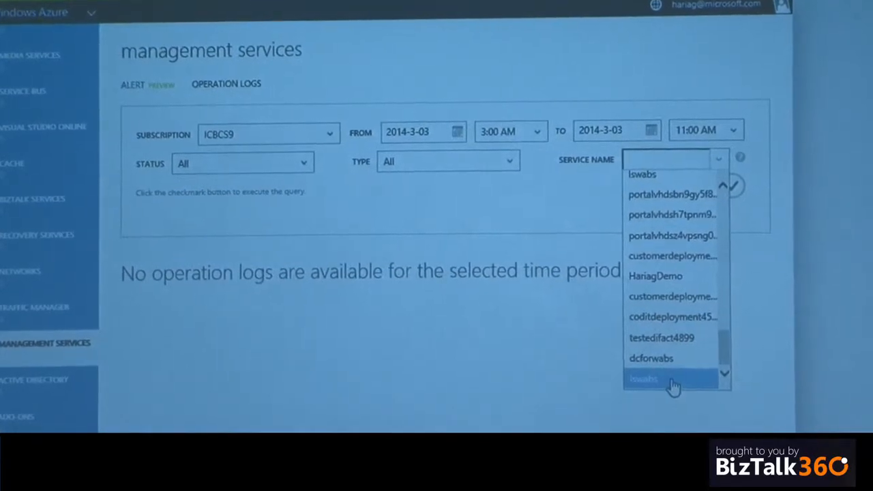
pyautogui.click(643, 379)
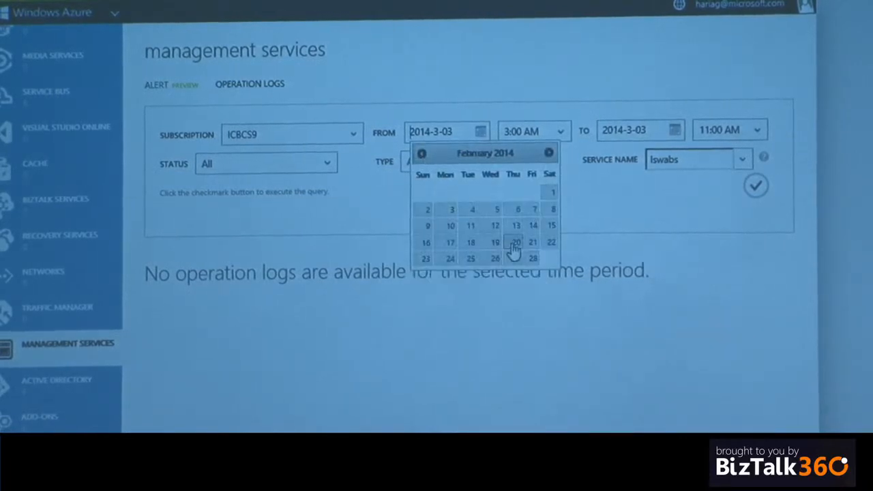
# Start the log period on 20 February 2014, run the query and browse the two pages of results.
pyautogui.click(516, 243)
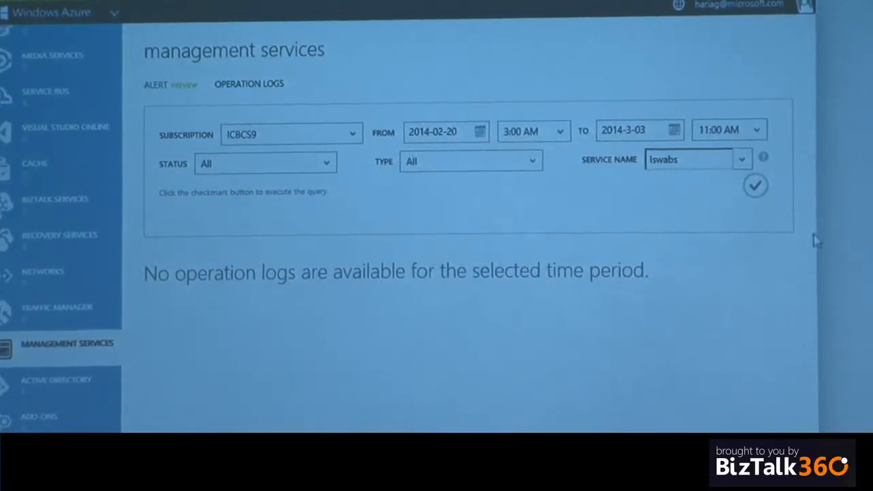
pyautogui.click(756, 186)
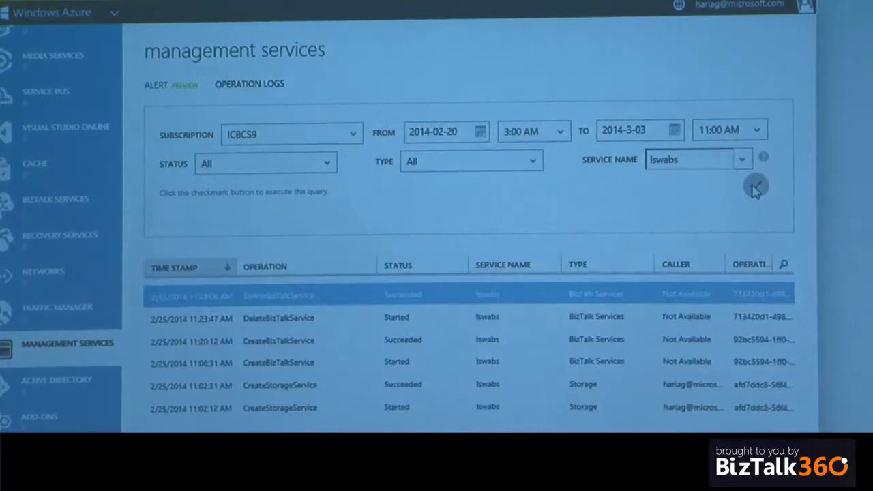
pyautogui.click(750, 185)
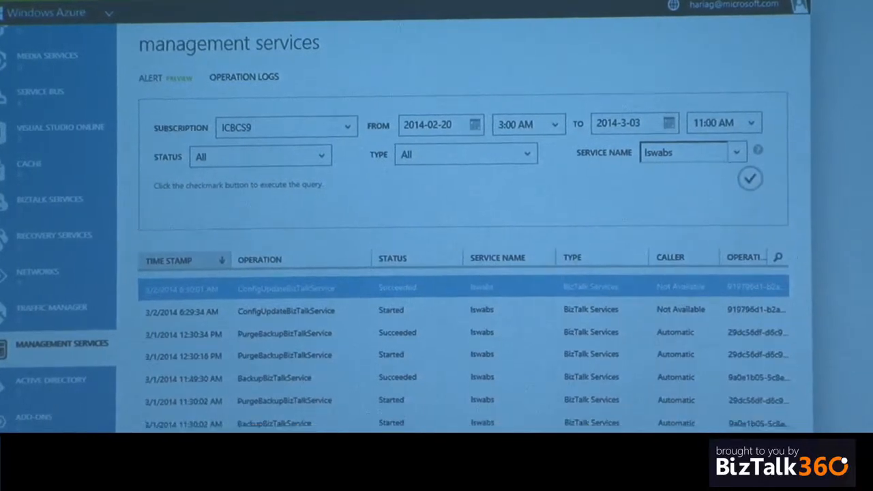
pyautogui.scroll(-3)
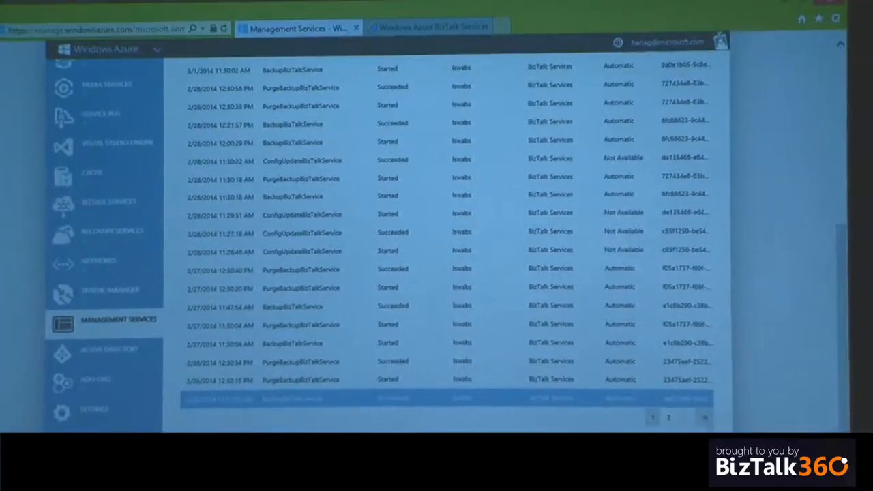
pyautogui.click(669, 403)
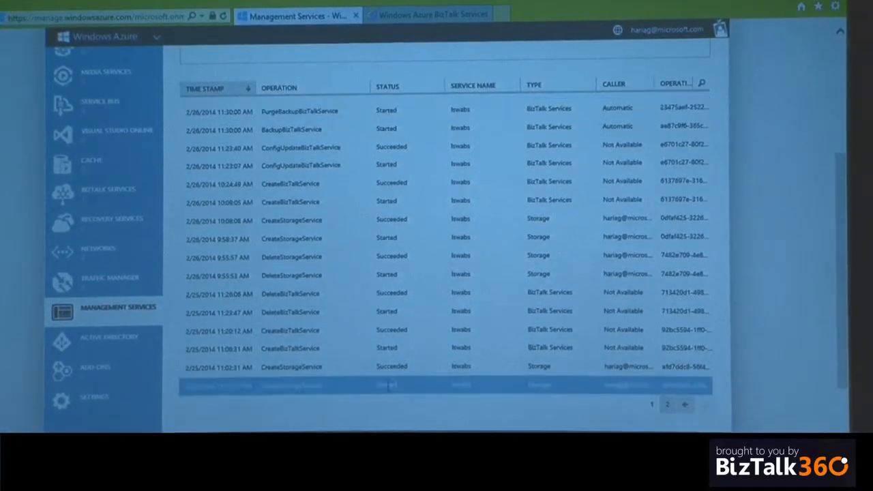